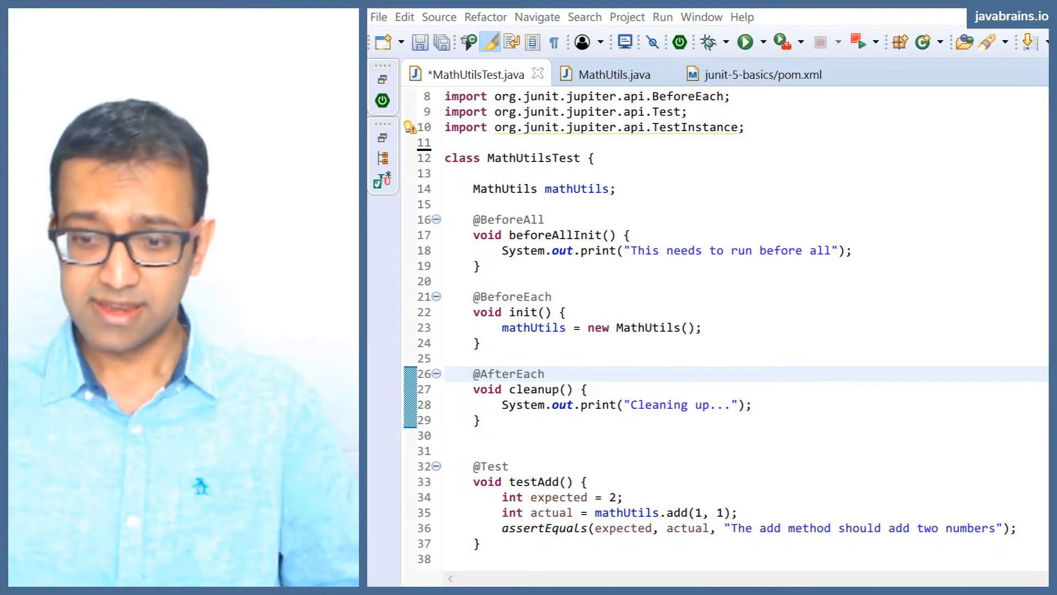
Step: Run MathUtilsTest as a JUnit test showing 3 of 3 passing
click(745, 42)
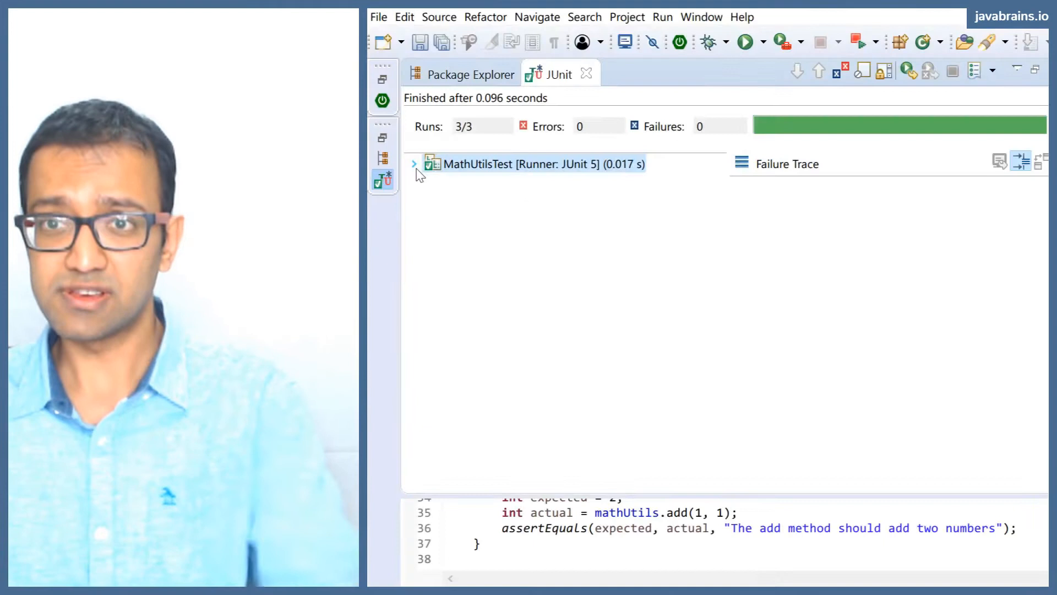
Step: Expand MathUtilsTest's three passing results, then return to the editor at testAdd
click(414, 164)
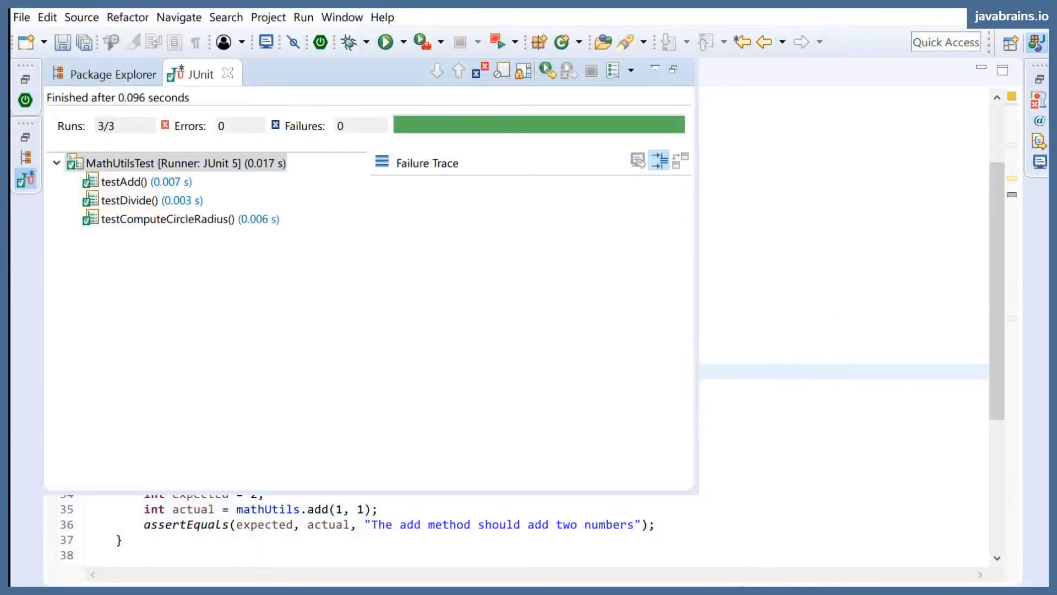
click(118, 73)
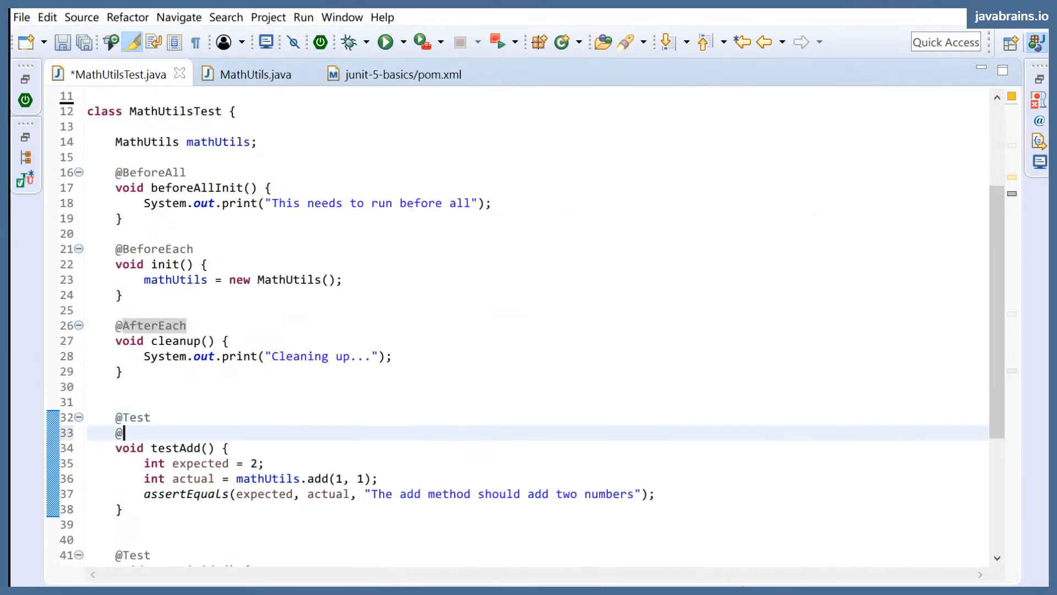
text(DisplayName)
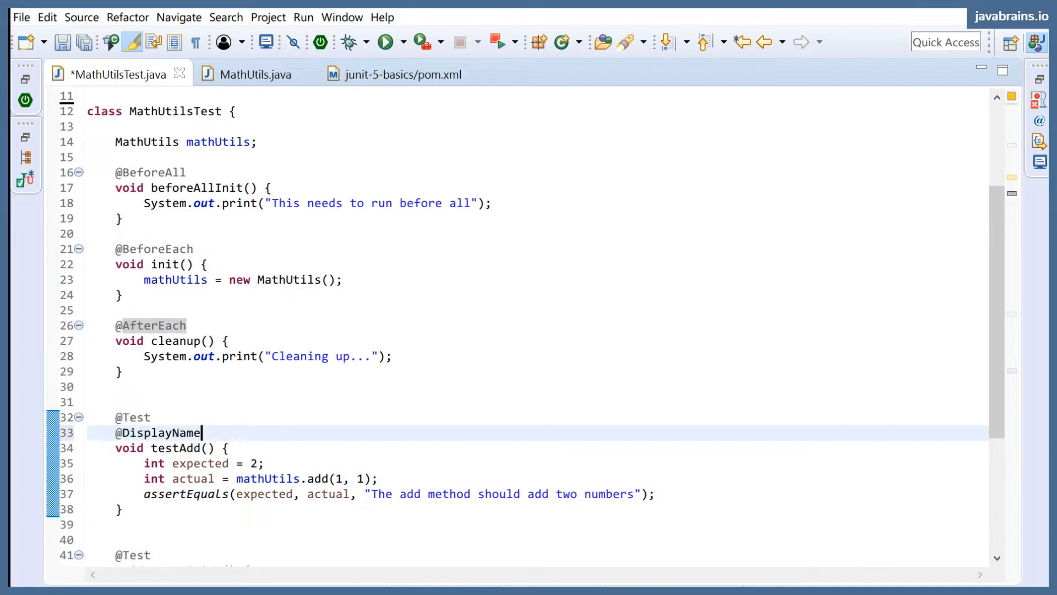
text((""))
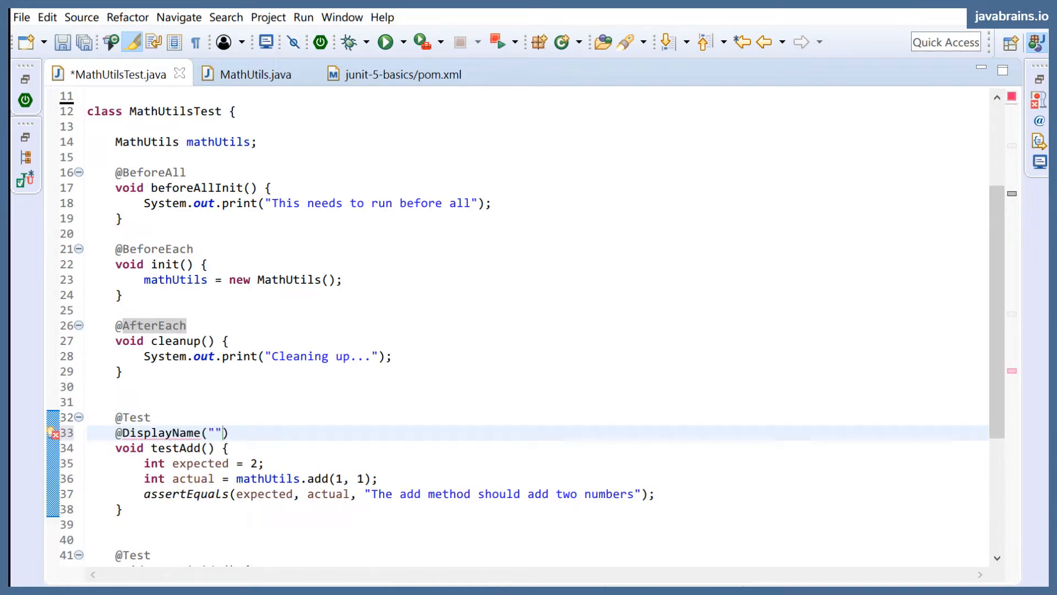
text(RTesting add)
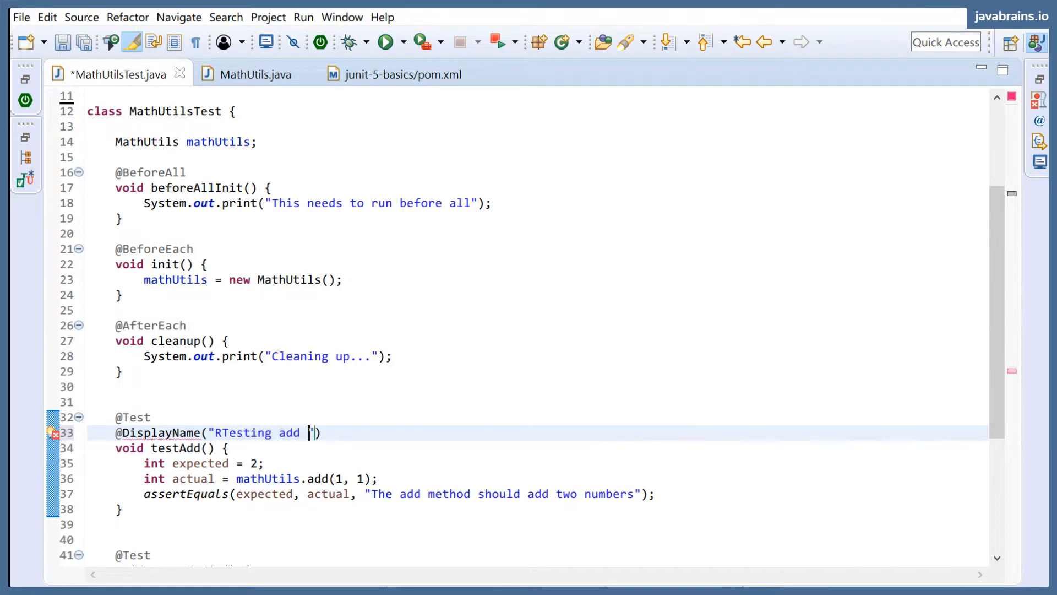
text(method)
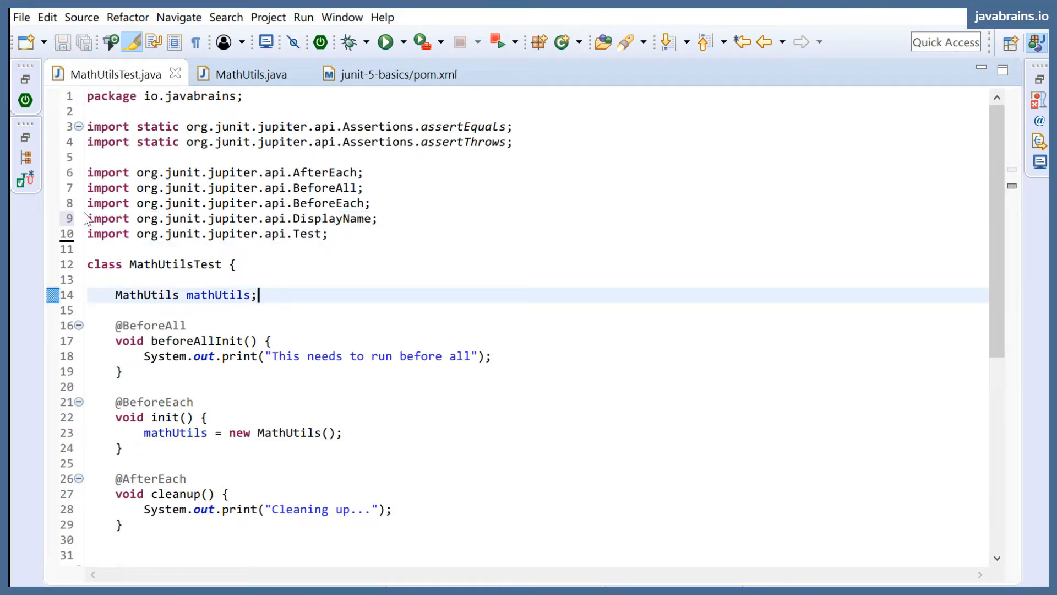
Step: Open MathUtilsTest from the results and delete the beforeAllInit and cleanup lifecycle methods
right_click(169, 163)
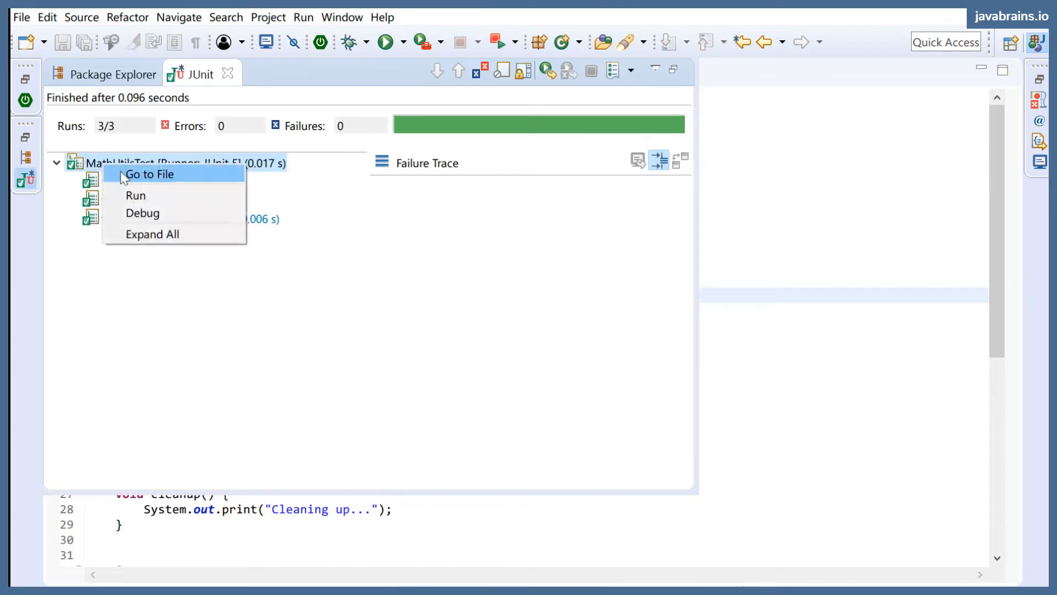
click(134, 195)
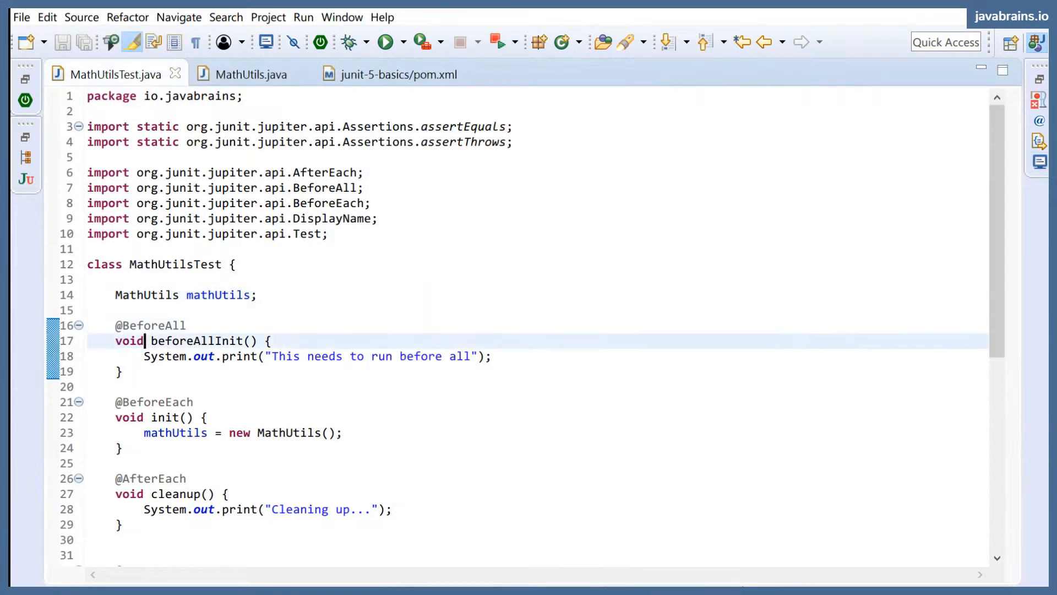
drag(115, 324, 122, 386)
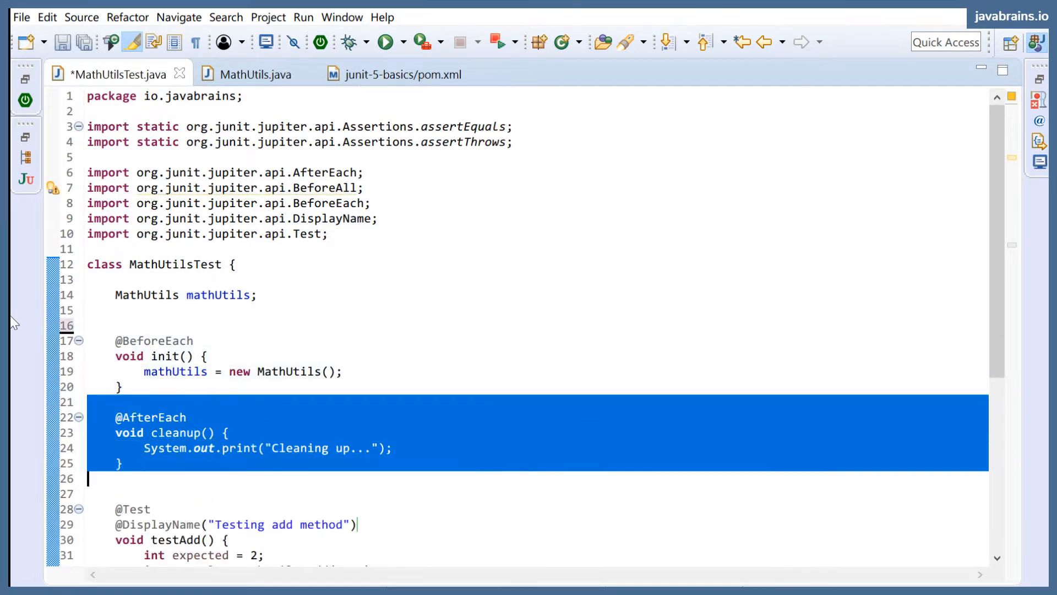
key(Delete)
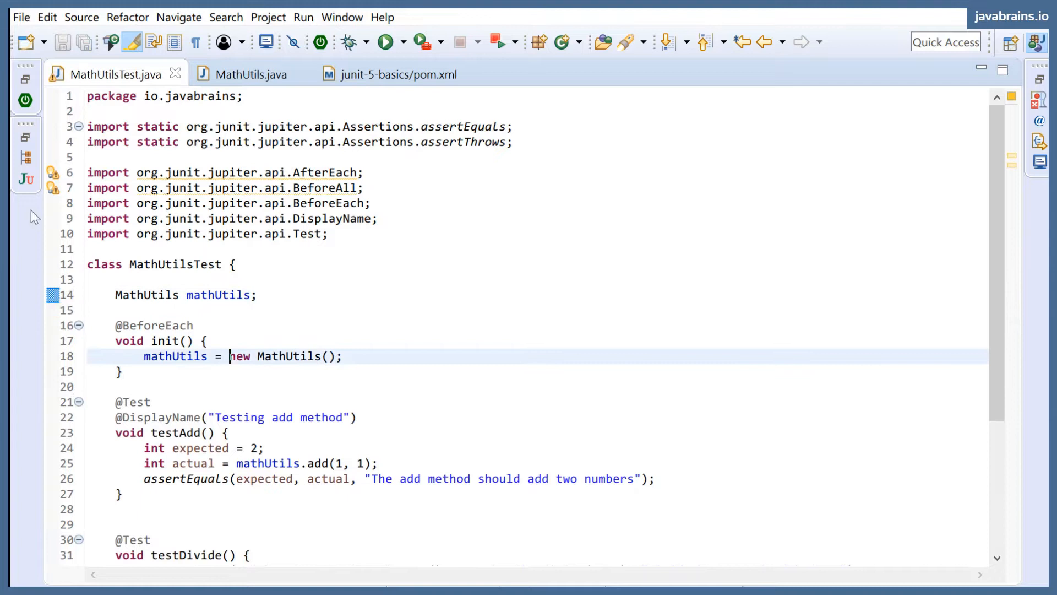
Step: Rerun MathUtilsTest and inspect testAdd listed as "Testing add method"
click(385, 42)
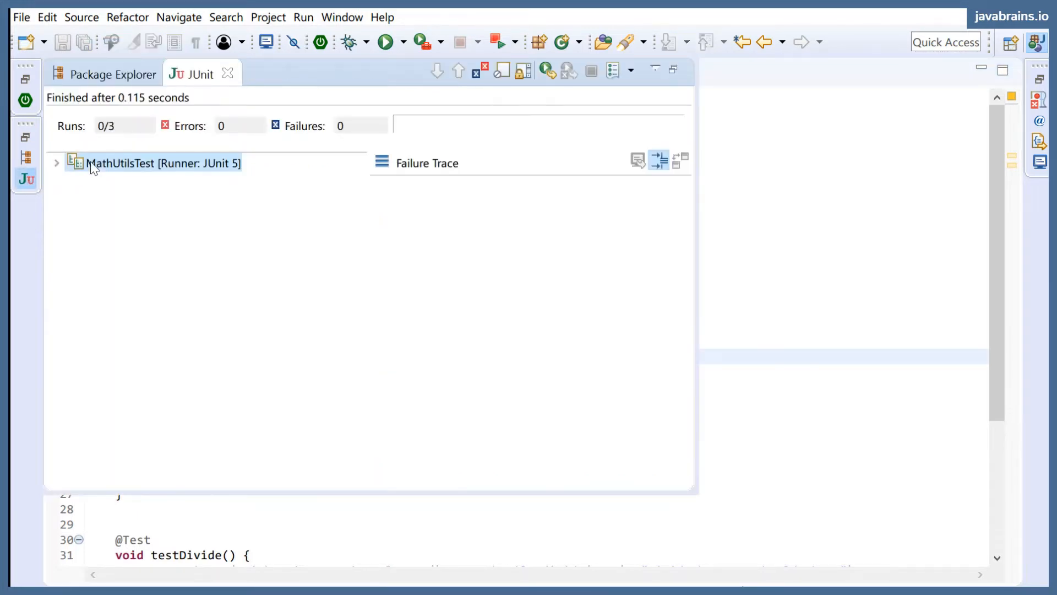
click(384, 42)
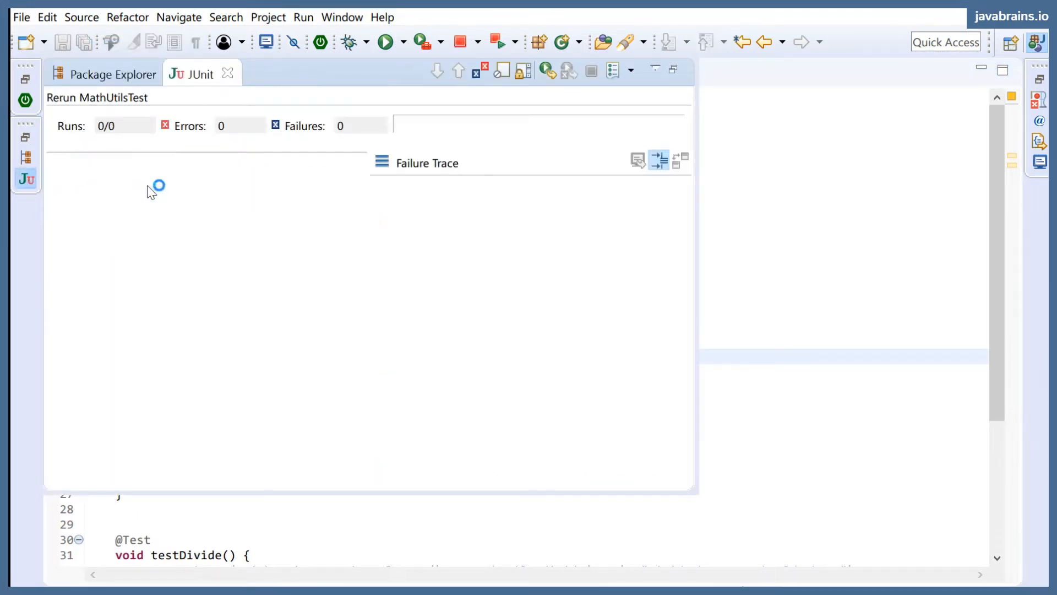
mouse_move(248, 238)
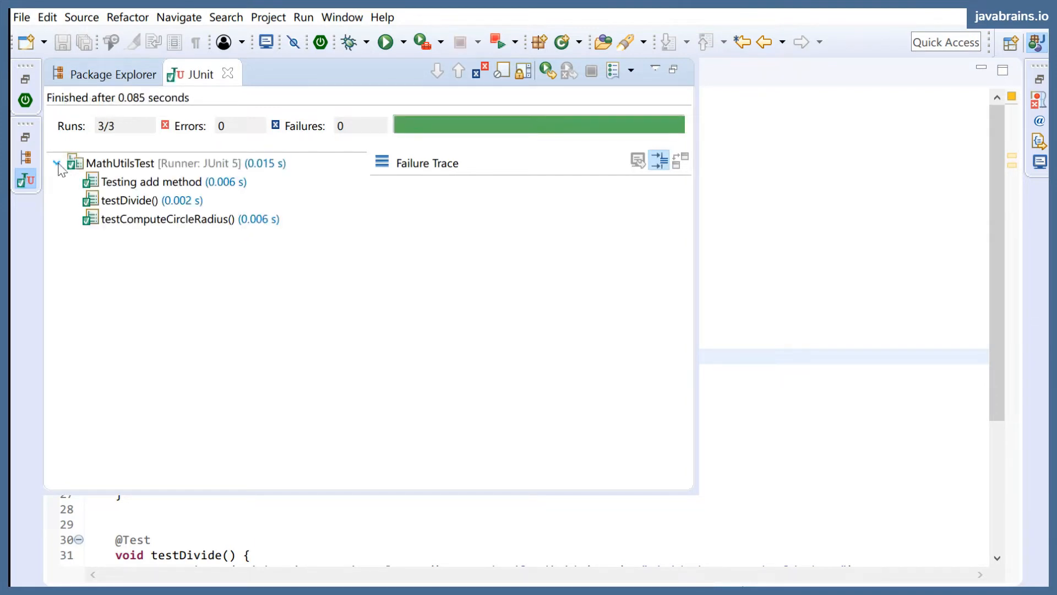
click(165, 182)
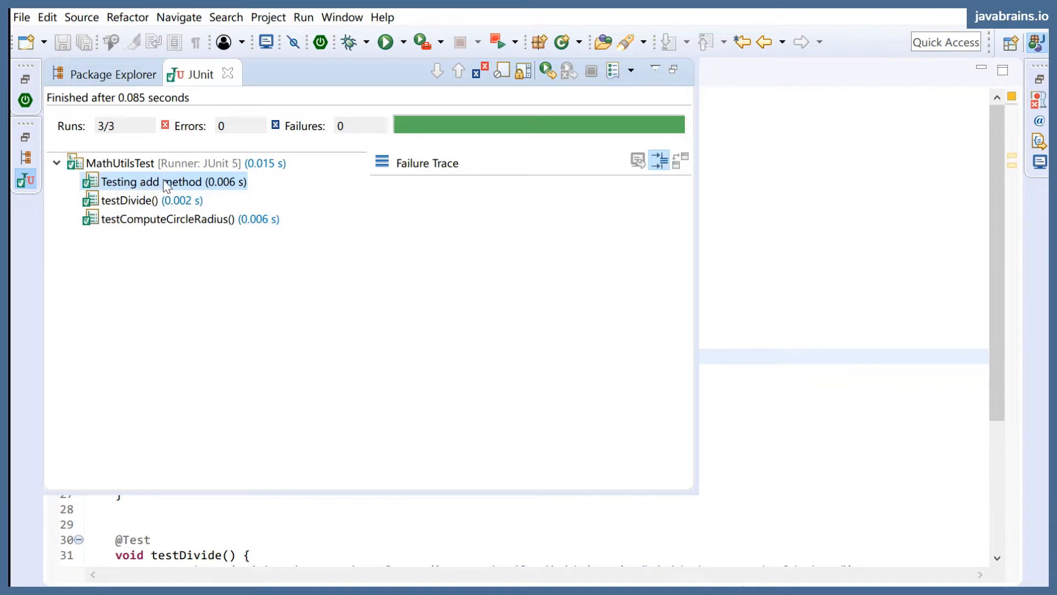
mouse_move(180, 196)
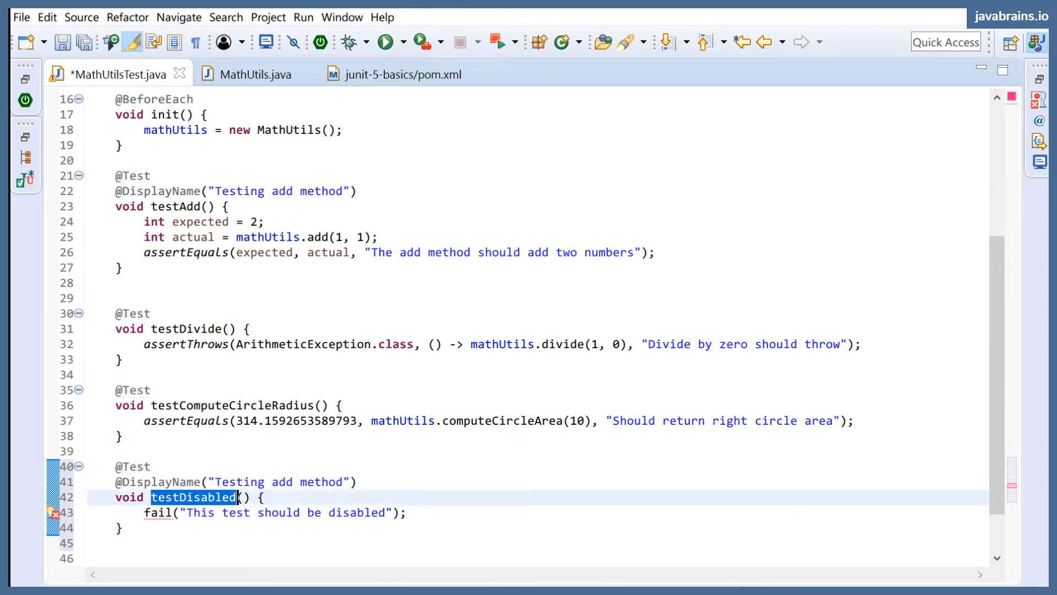
Step: Give testDisabled a fail call and the display name "TDD method. Should not run"
click(408, 512)
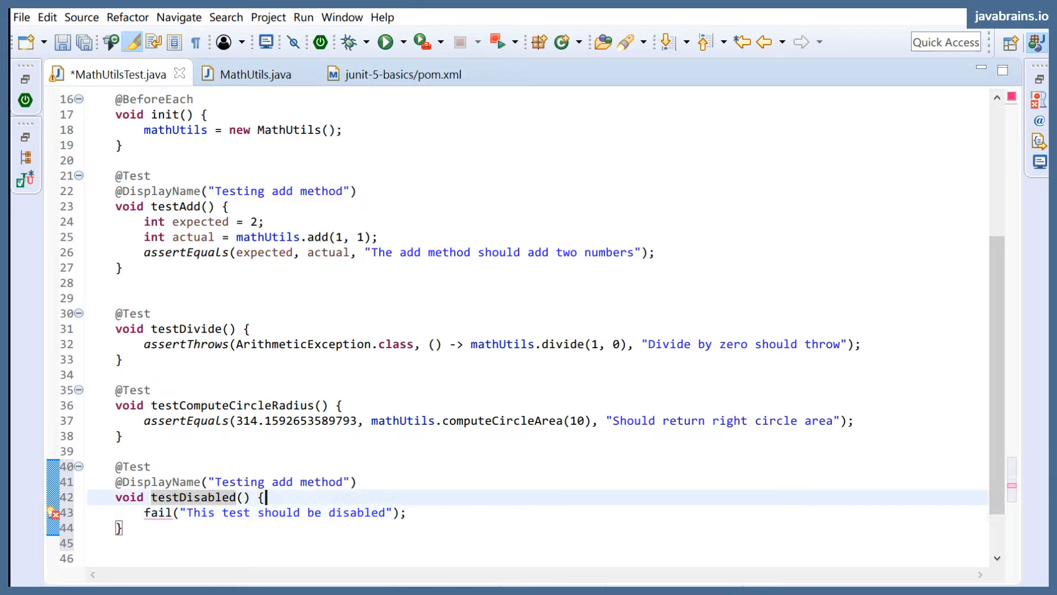
key(Enter)
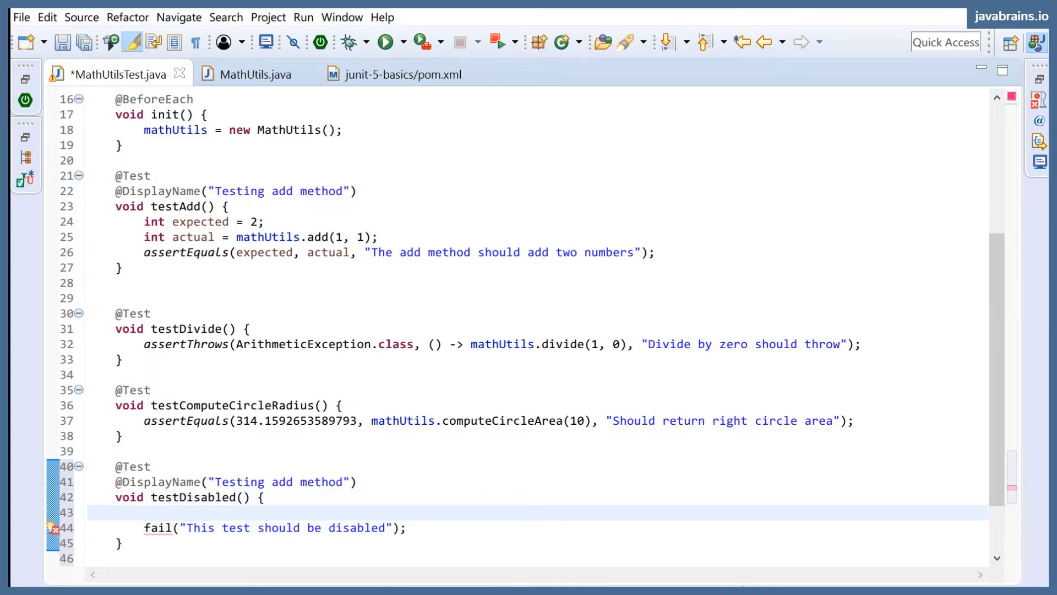
double_click(158, 528)
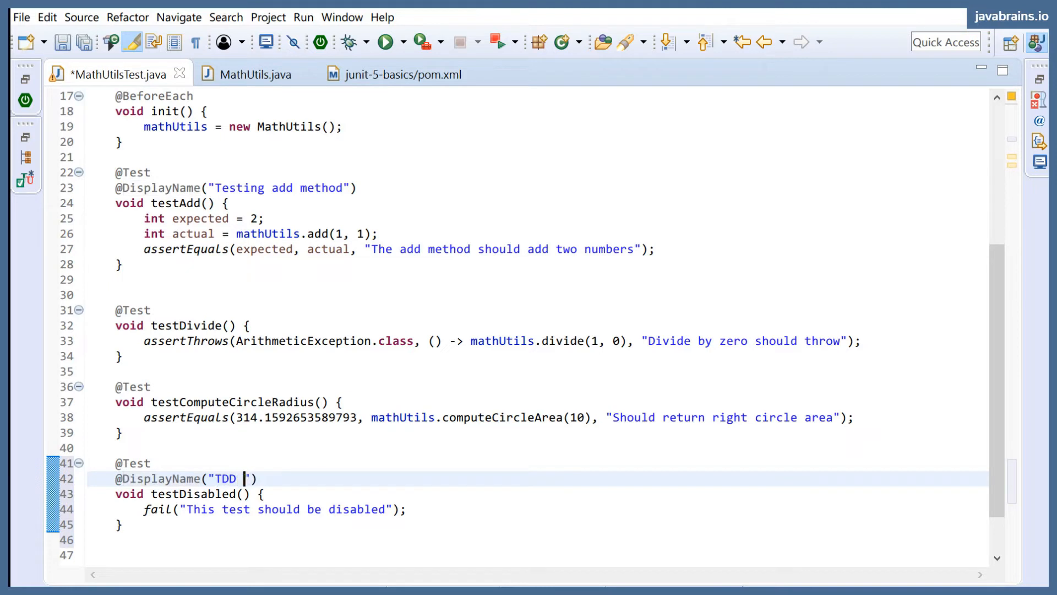
text(method. Should not run)
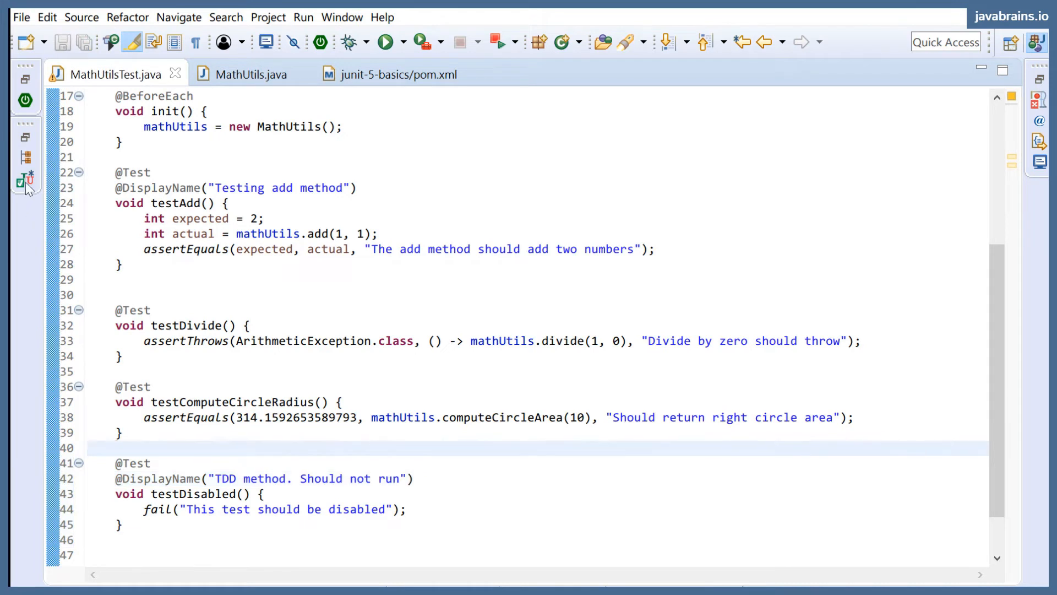
Step: Rerun MathUtilsTest from the JUnit view and return to the editor
right_click(169, 163)
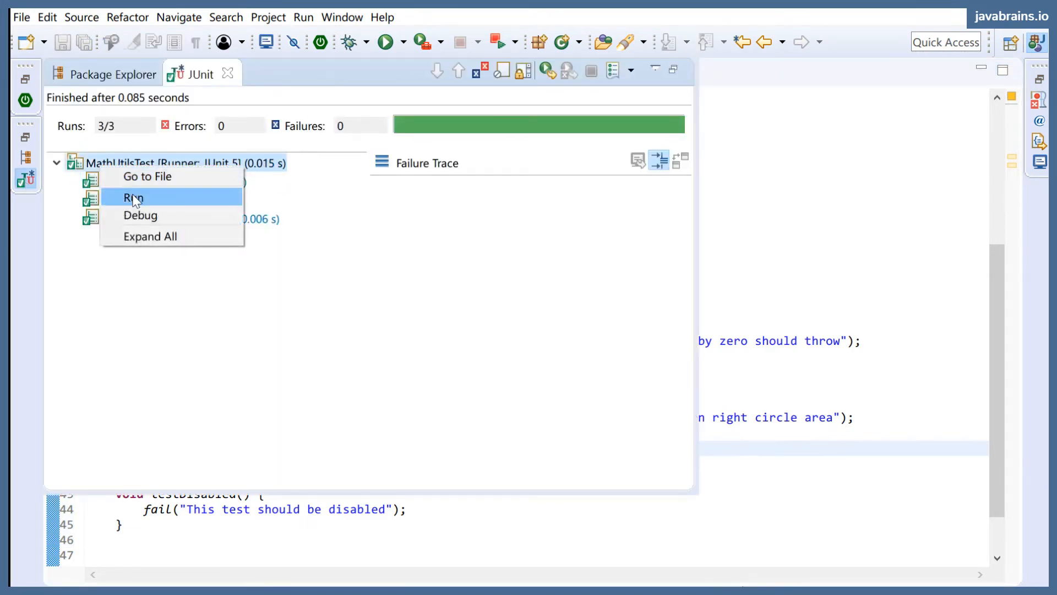
click(132, 197)
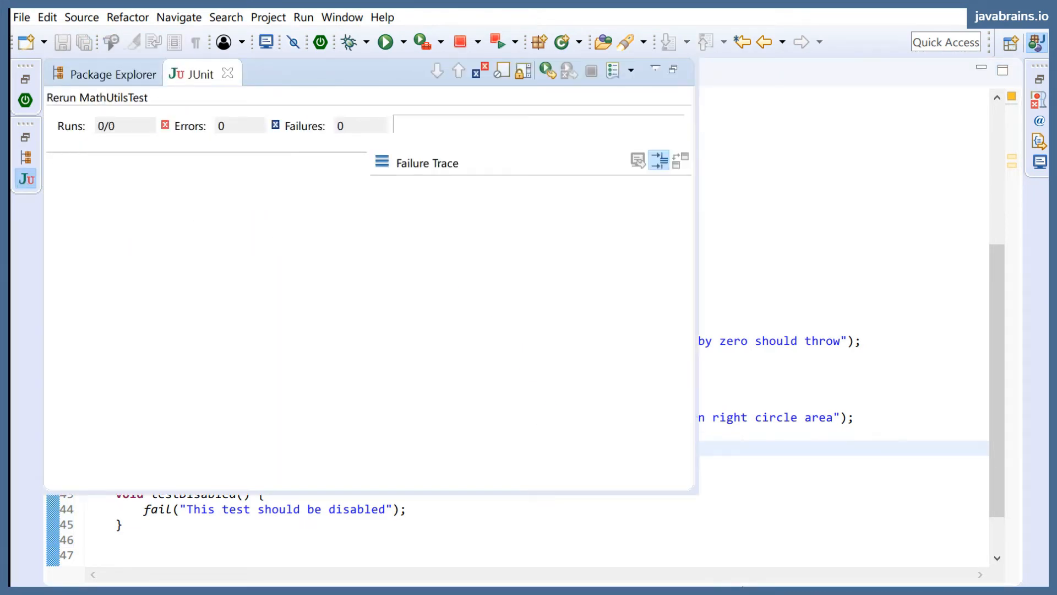
click(115, 74)
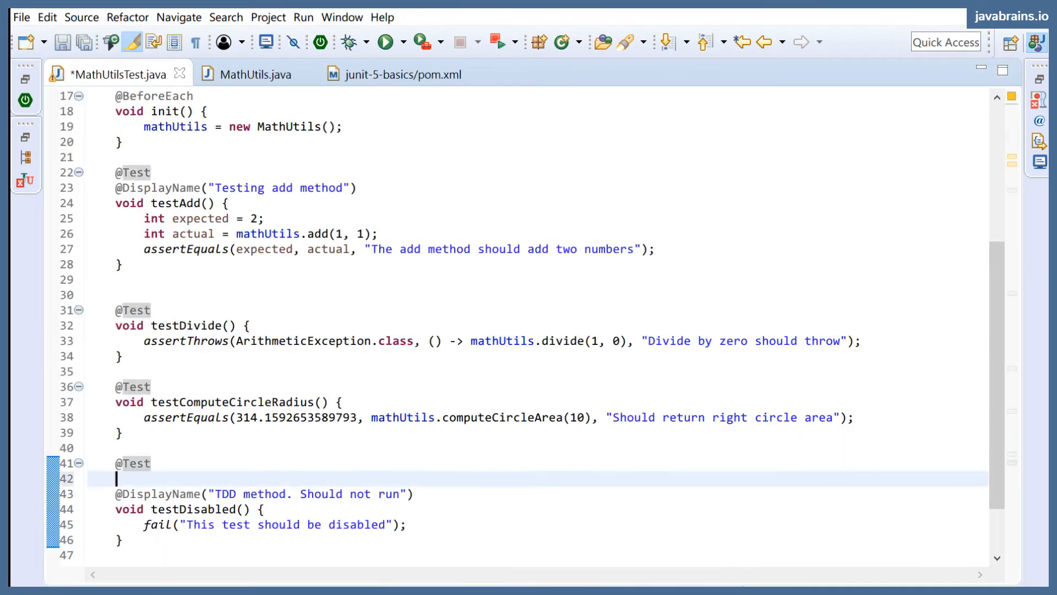
text(@Ds)
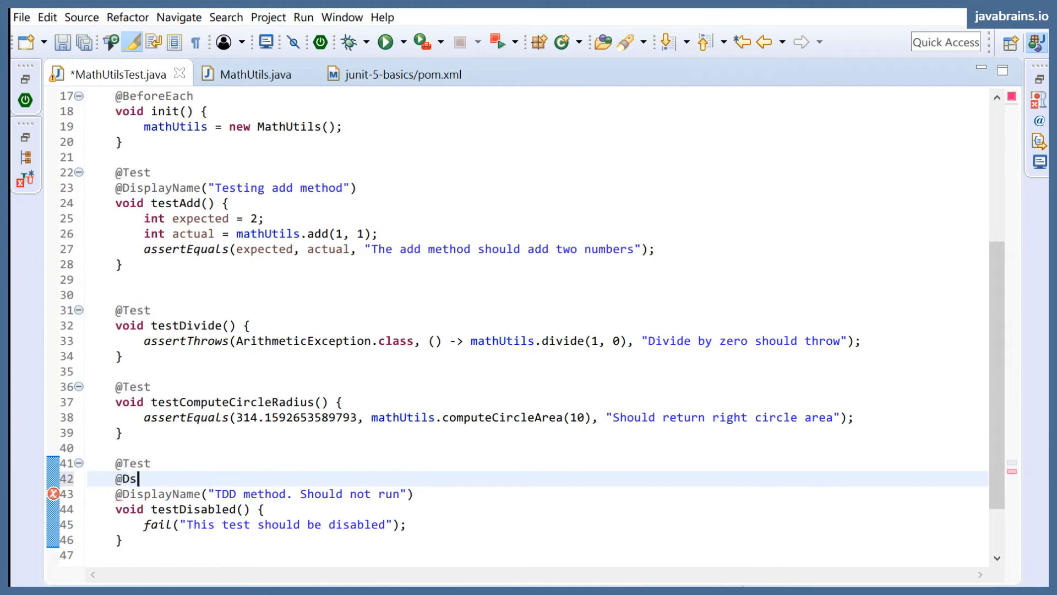
text(iabled)
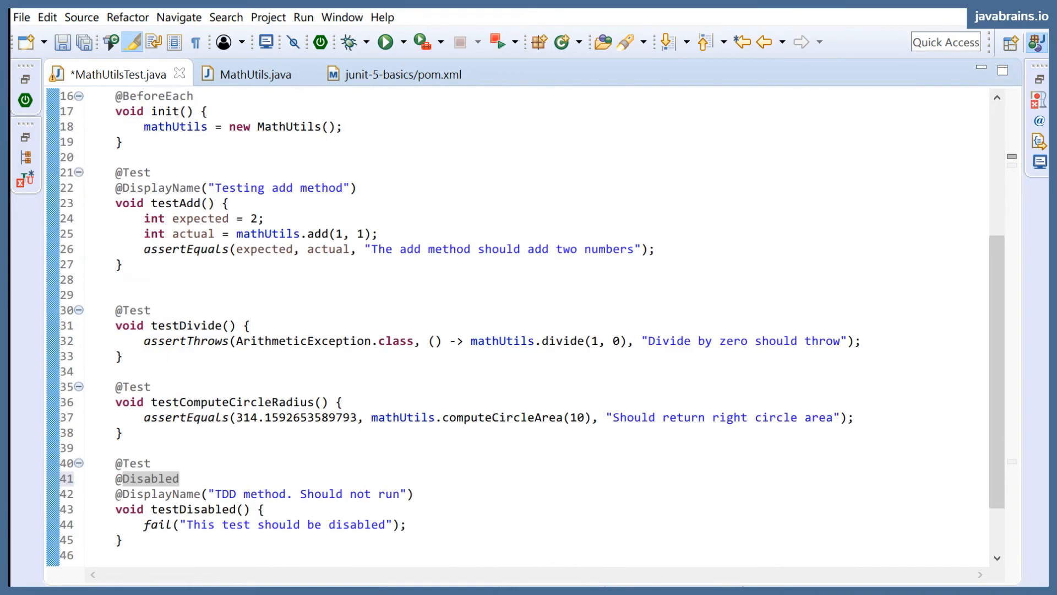
click(383, 41)
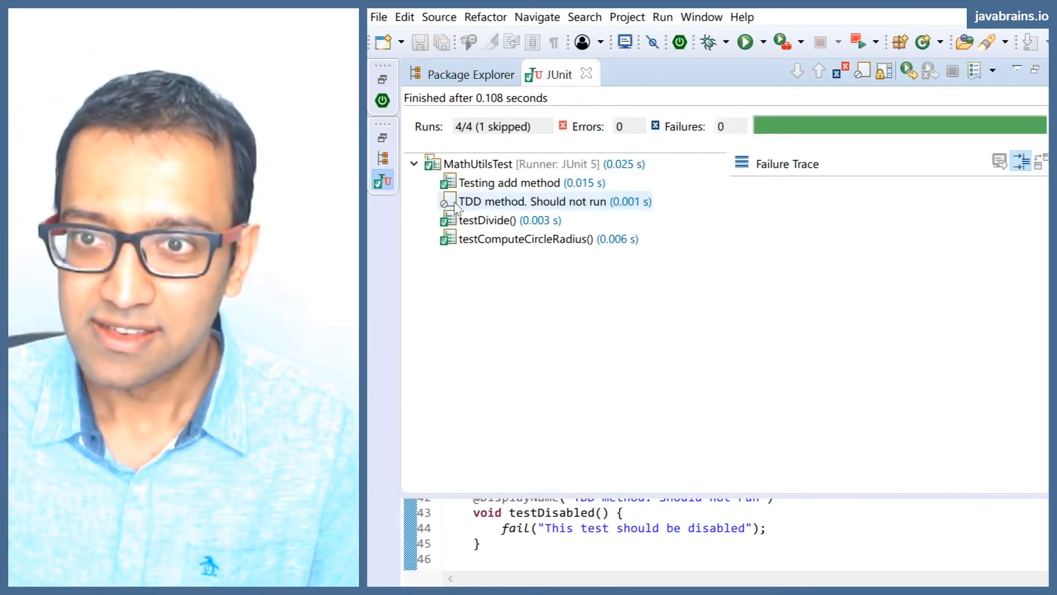
click(546, 200)
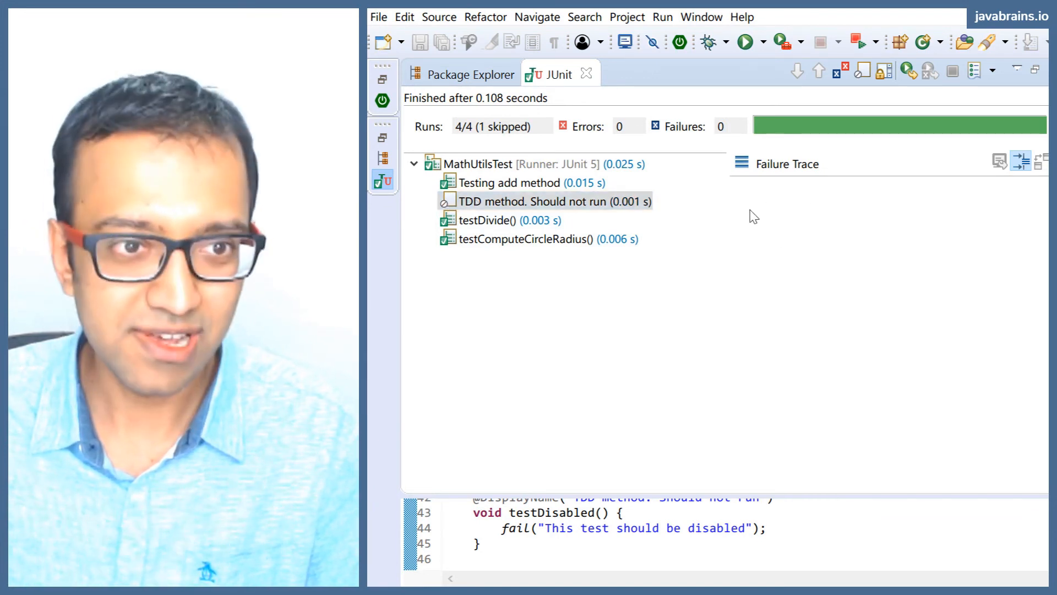
mouse_move(675, 218)
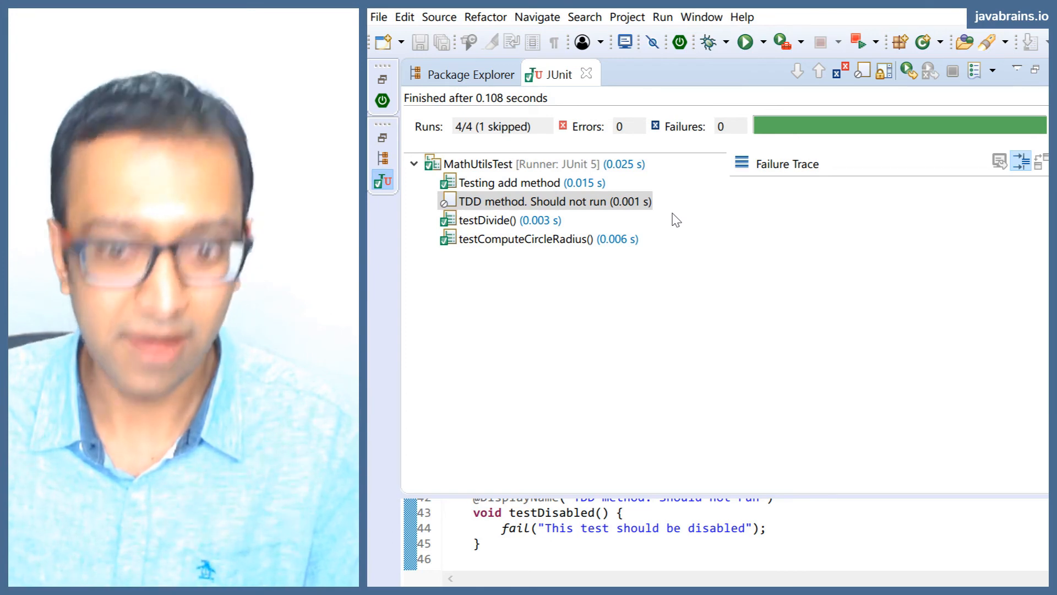
click(552, 200)
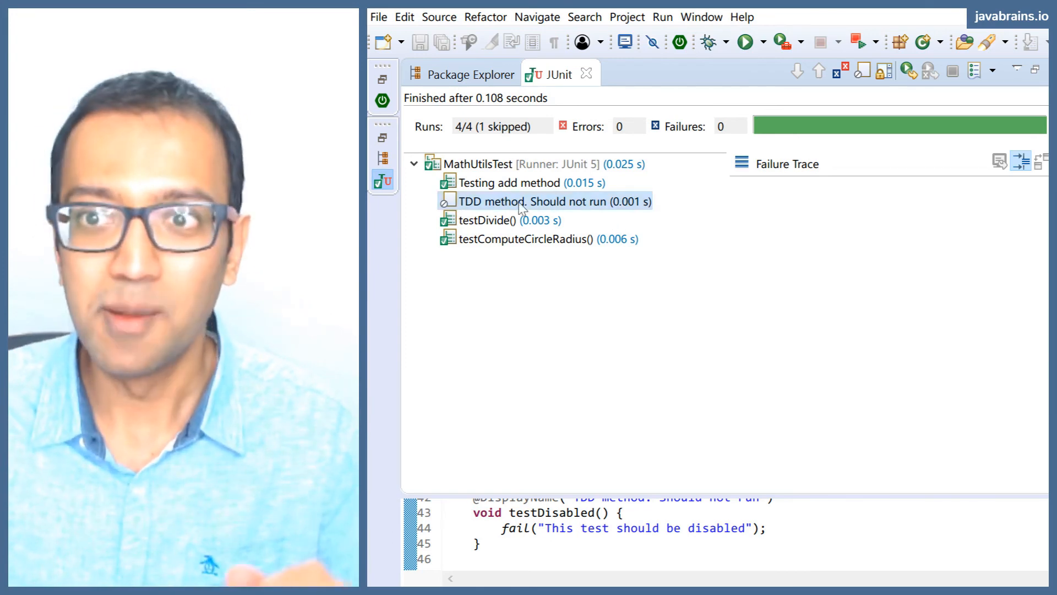